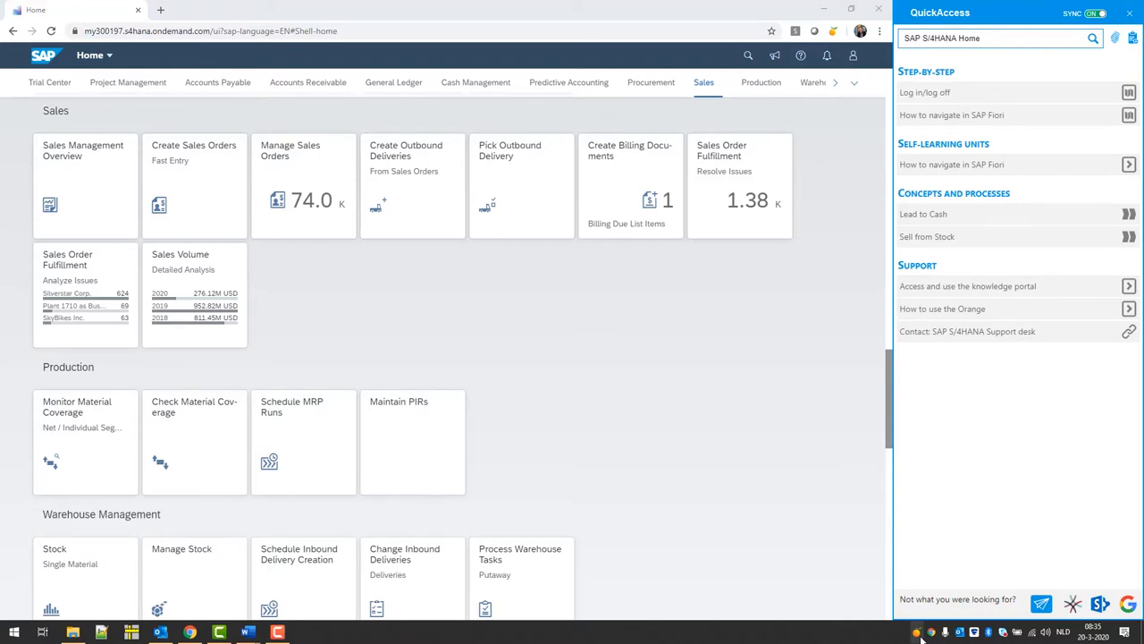
pyautogui.moveTo(738, 554)
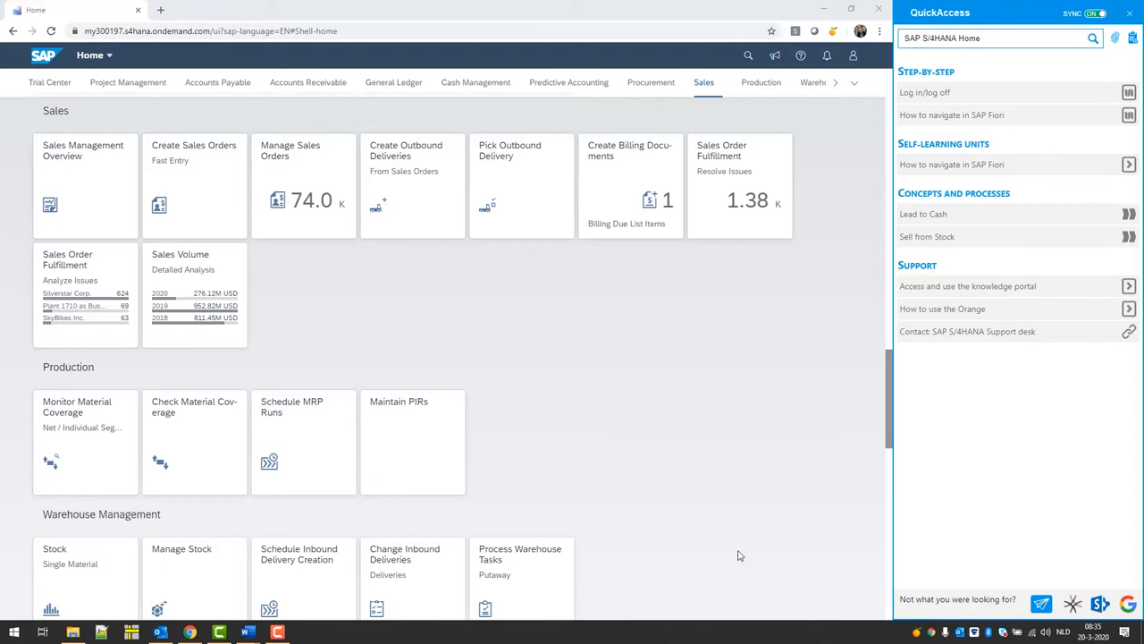
pyautogui.moveTo(195, 178)
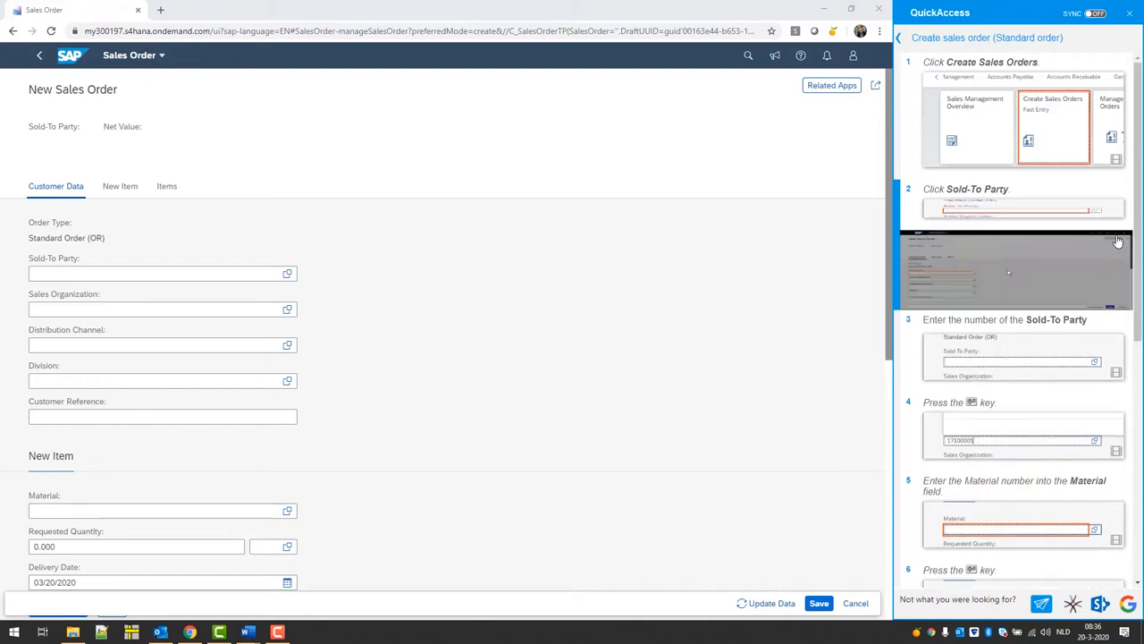
# - Enter sold-to party 17100001 (Silverstar Corp) on the draft sales order
pyautogui.scroll(-3)
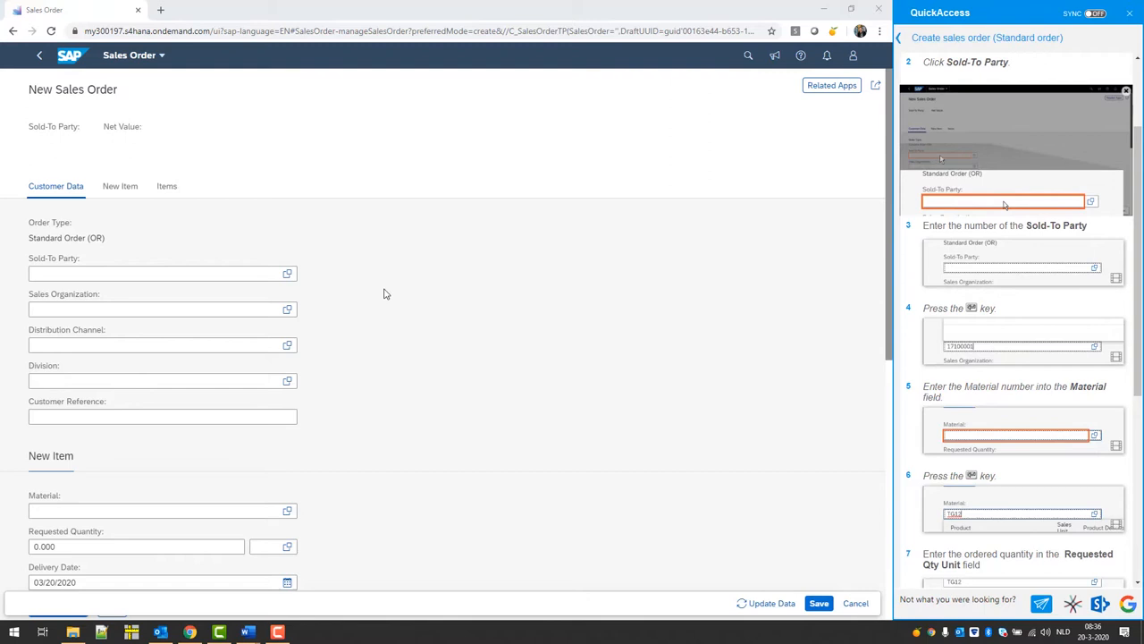
pyautogui.click(81, 271)
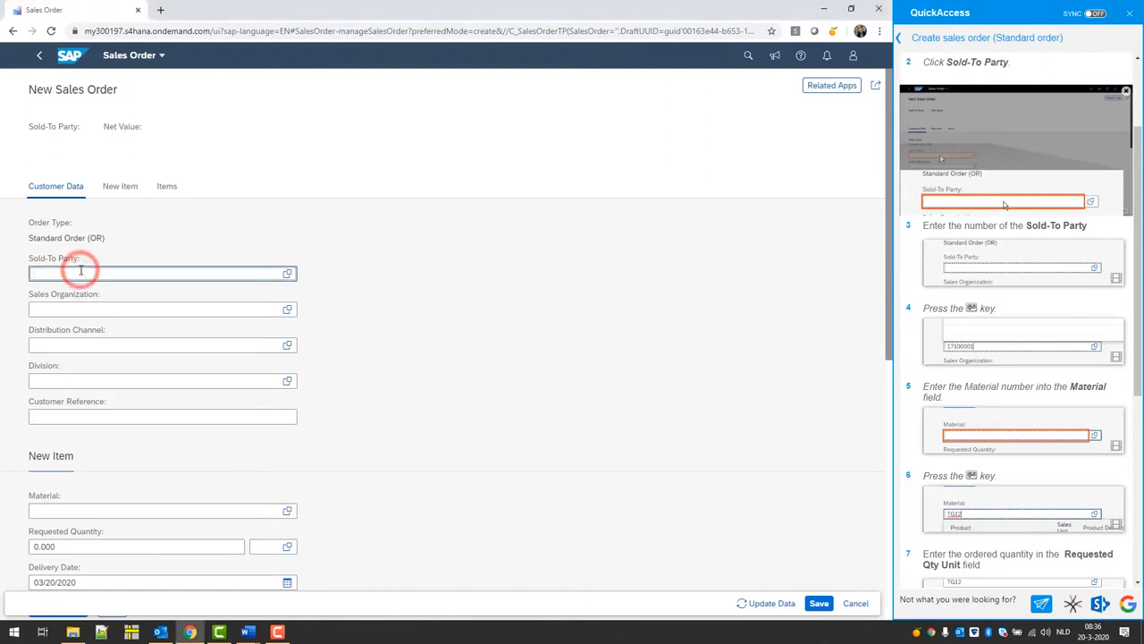
pyautogui.write('17100001')
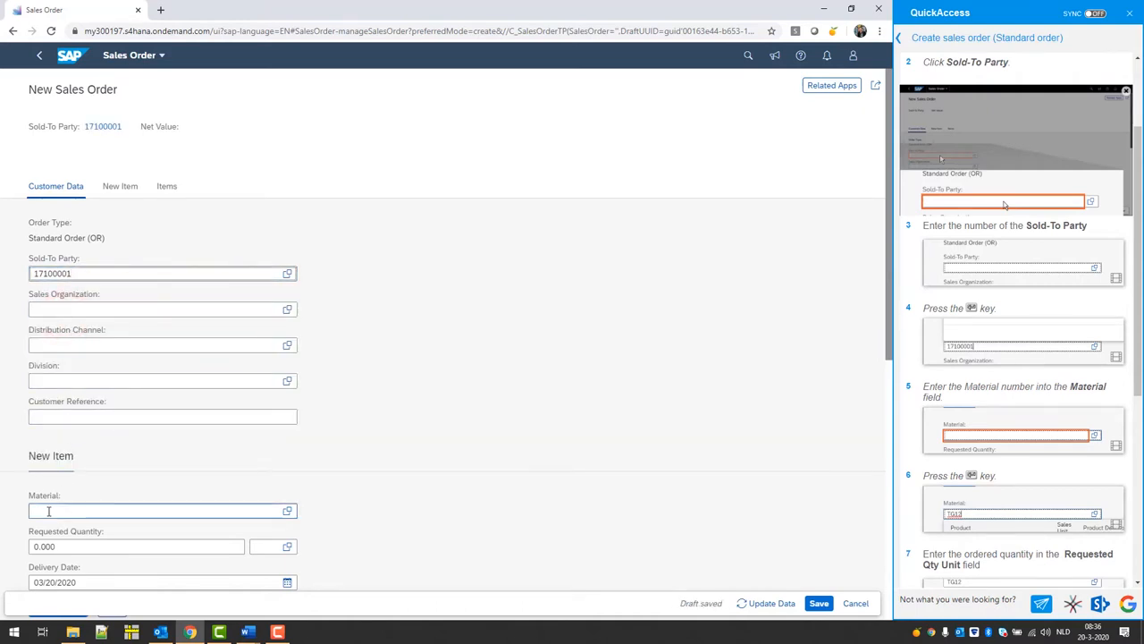
# - Enter material TG12 and pick the LED Light Set PRO from the suggestions
pyautogui.write('T')
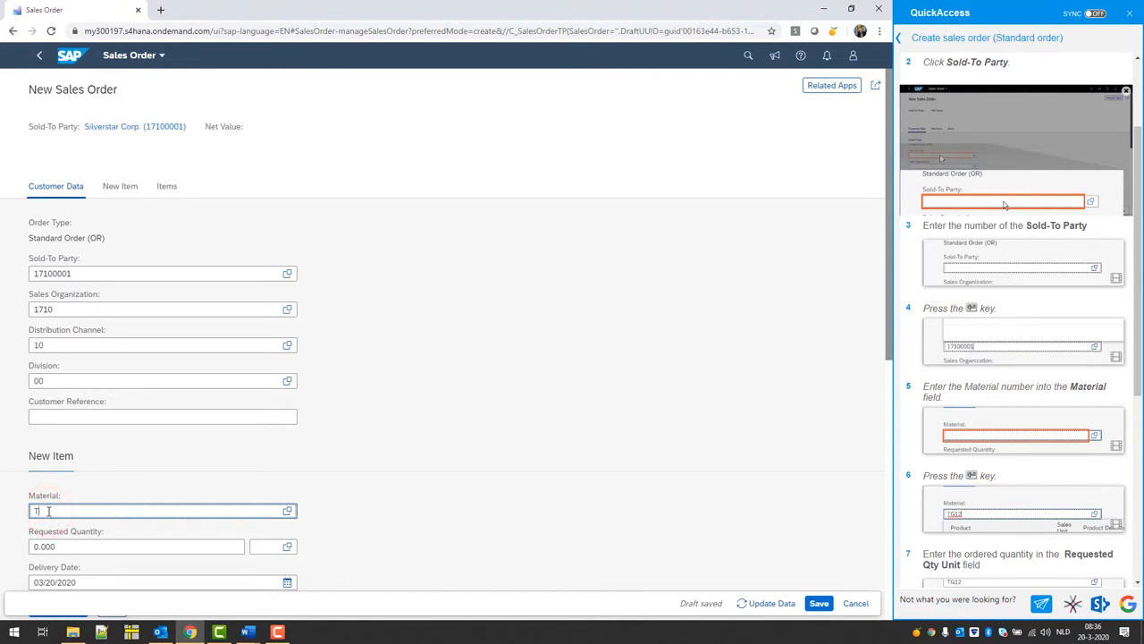
pyautogui.write('G12')
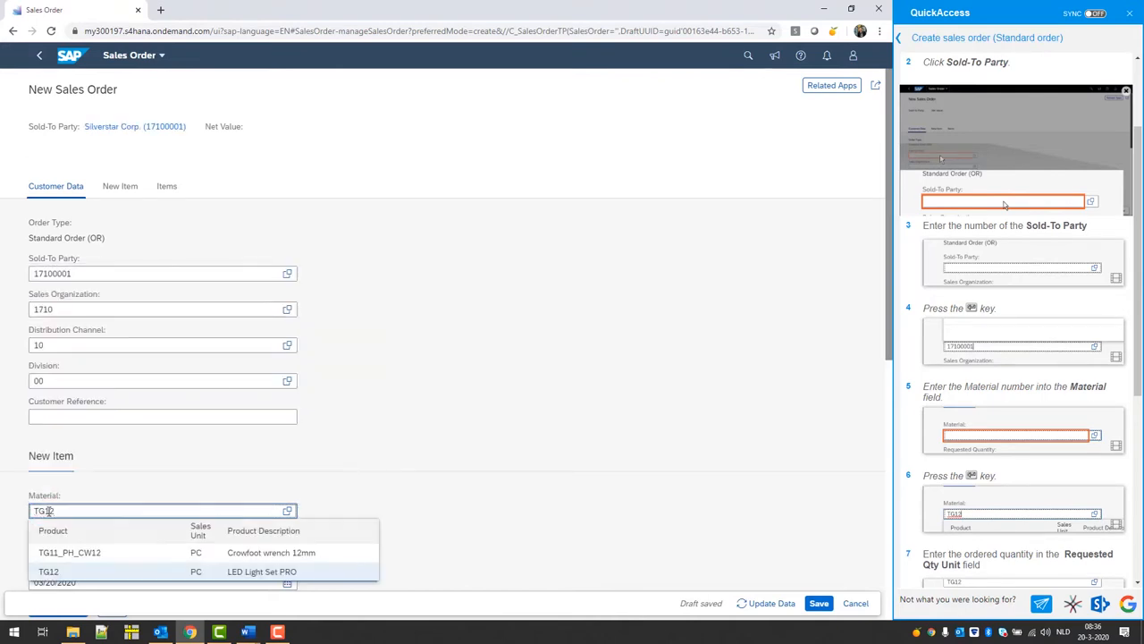
pyautogui.click(48, 572)
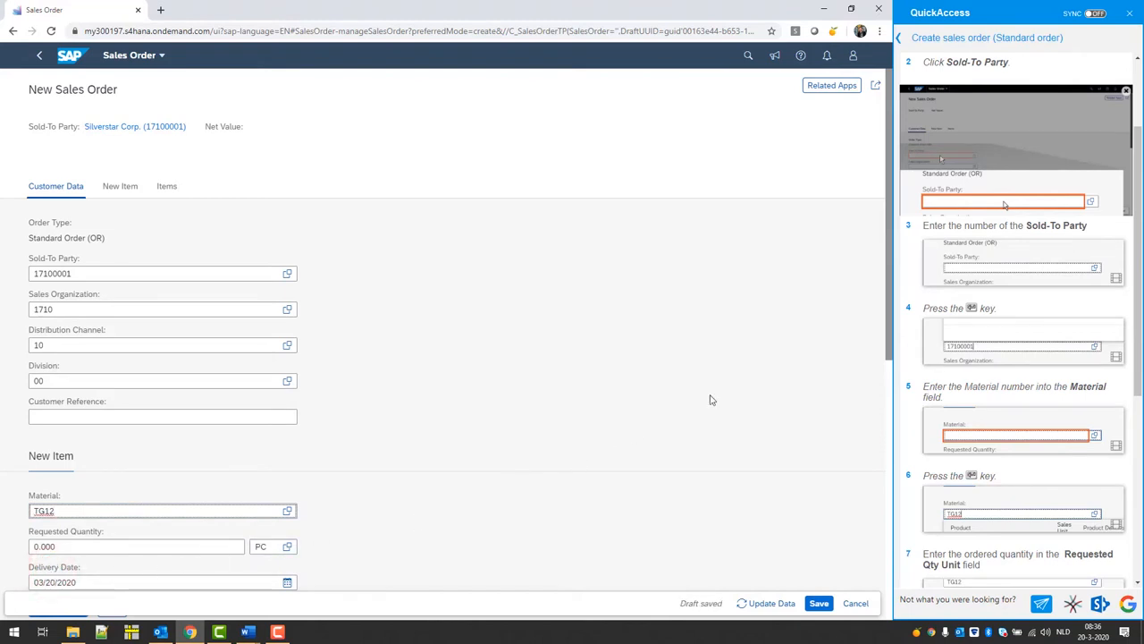
pyautogui.moveTo(986, 38)
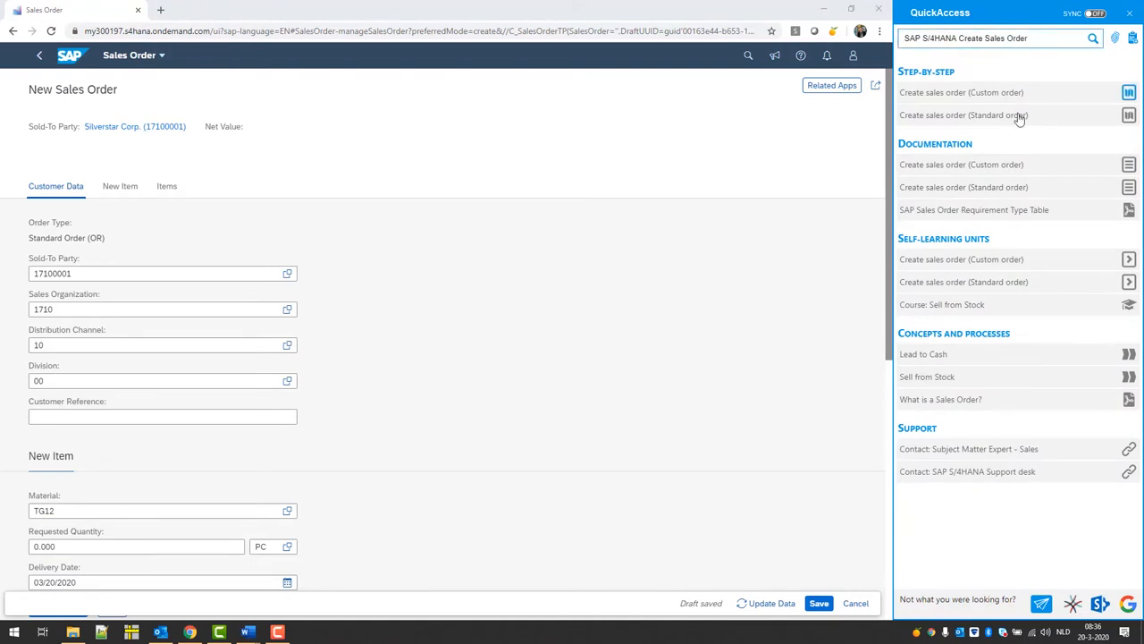
pyautogui.click(1130, 188)
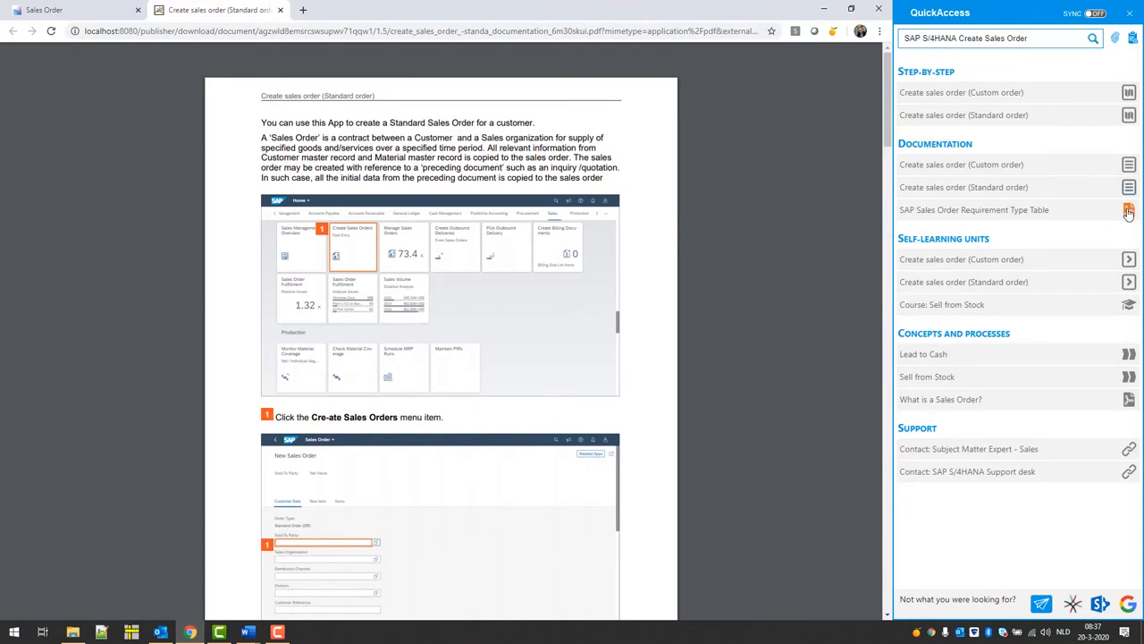
pyautogui.click(1128, 209)
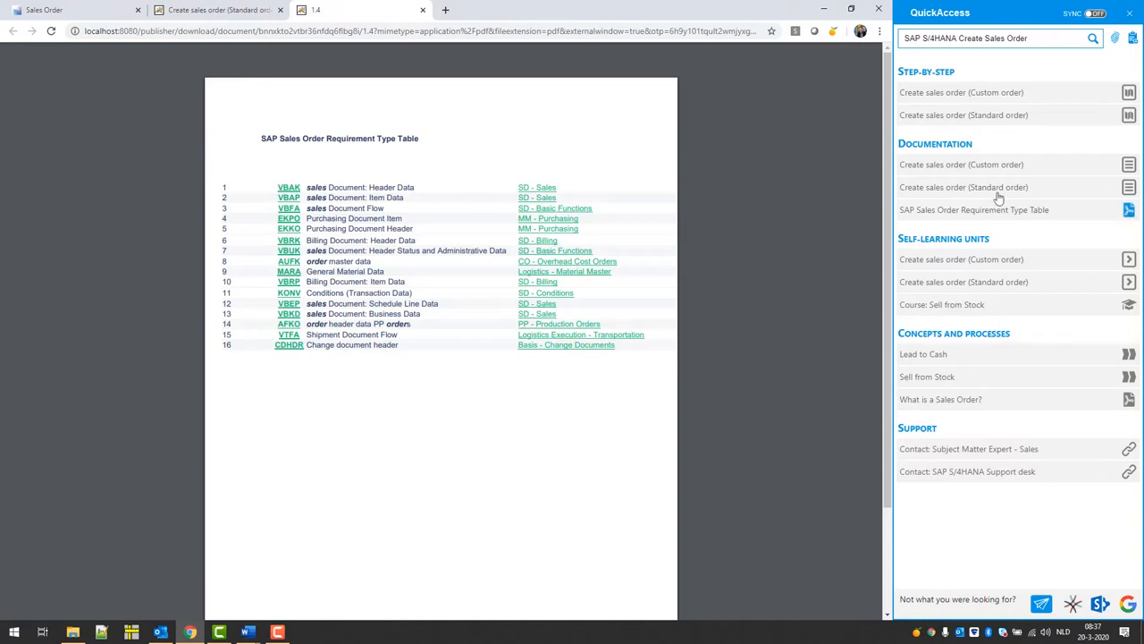
pyautogui.click(964, 188)
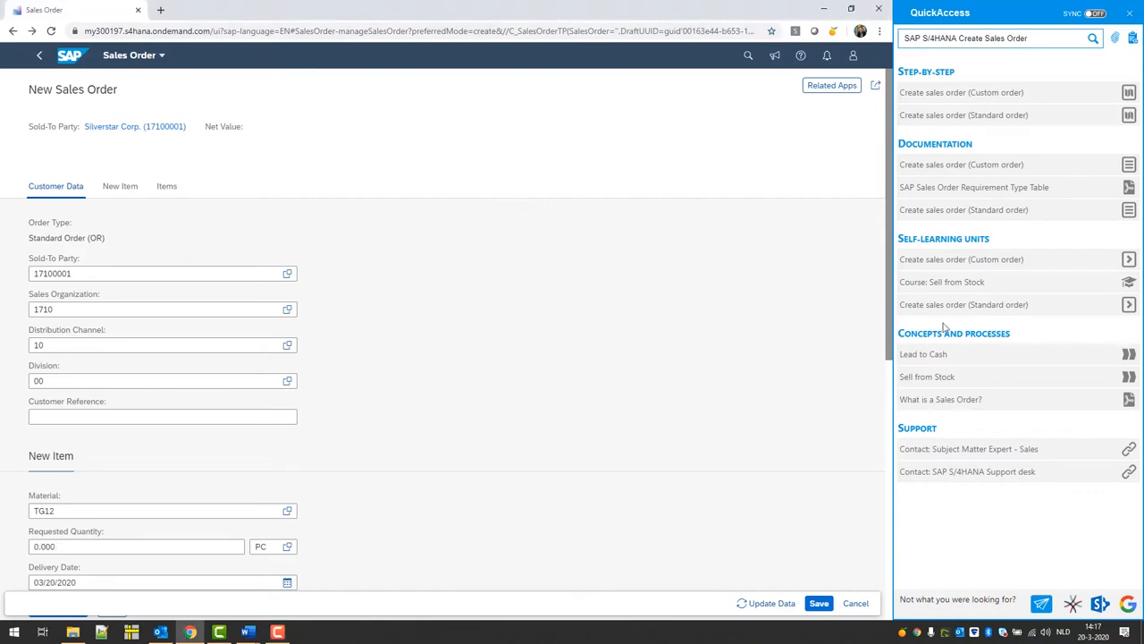
pyautogui.moveTo(1130, 304)
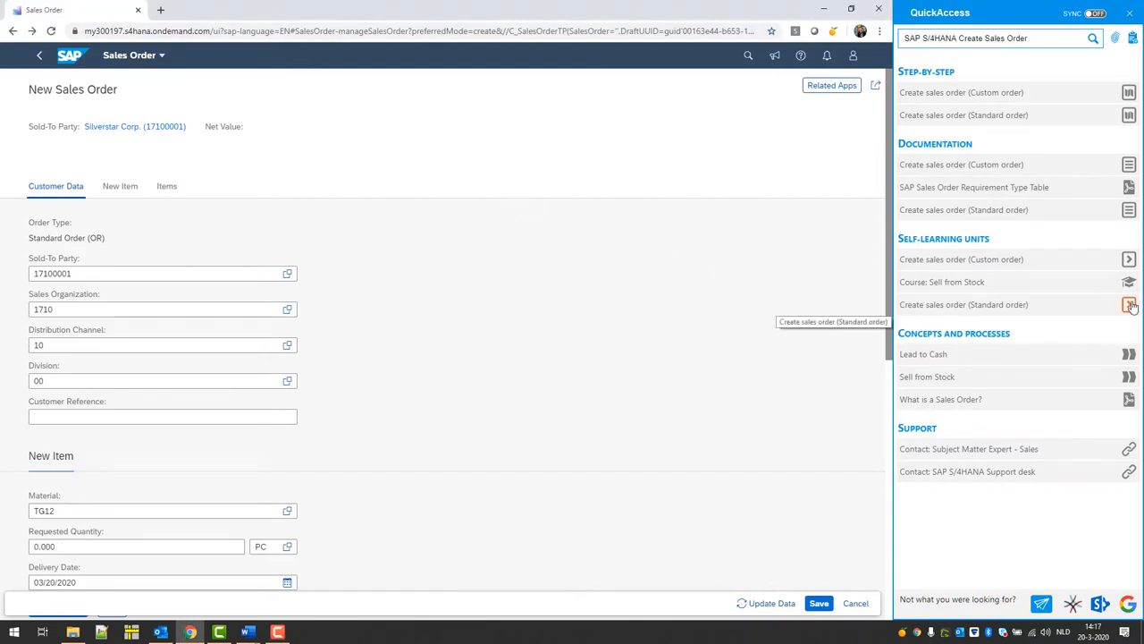
# - Run the 'Create sales order (Standard order)' simulation through Create Sales Orders and enter sold-to party 17100001
pyautogui.click(1128, 304)
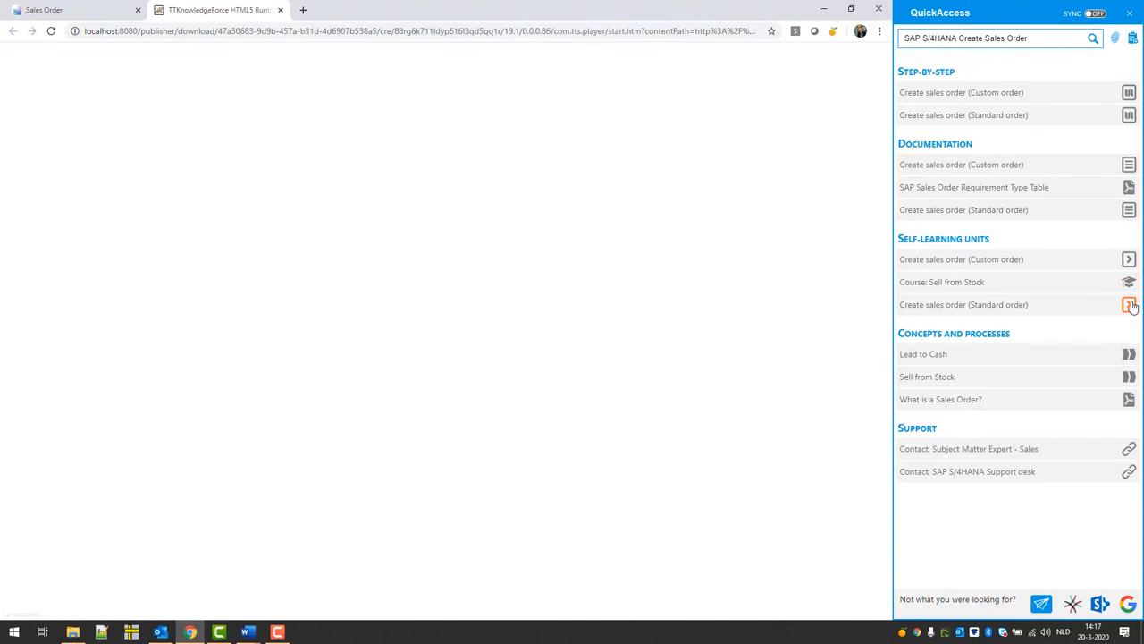
pyautogui.click(1128, 304)
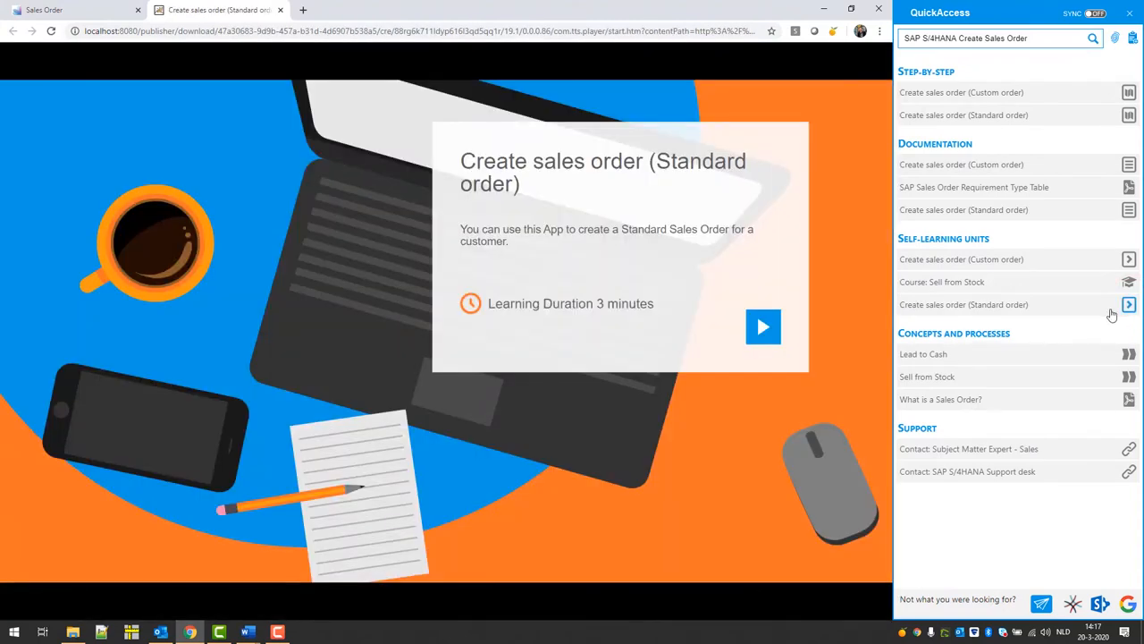
pyautogui.click(761, 326)
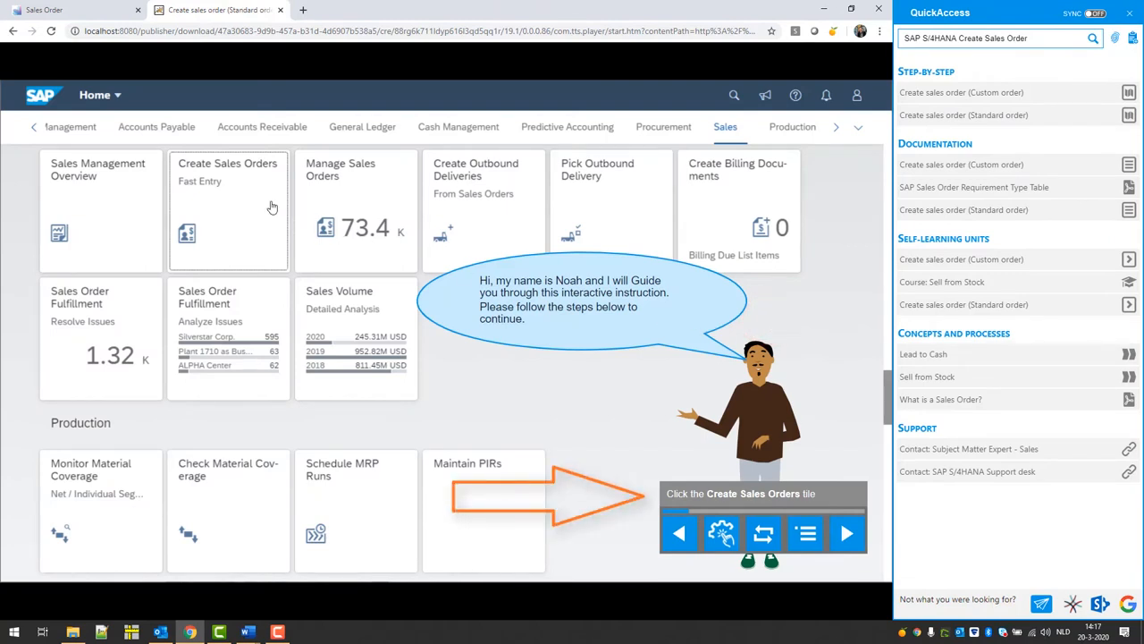
pyautogui.click(229, 211)
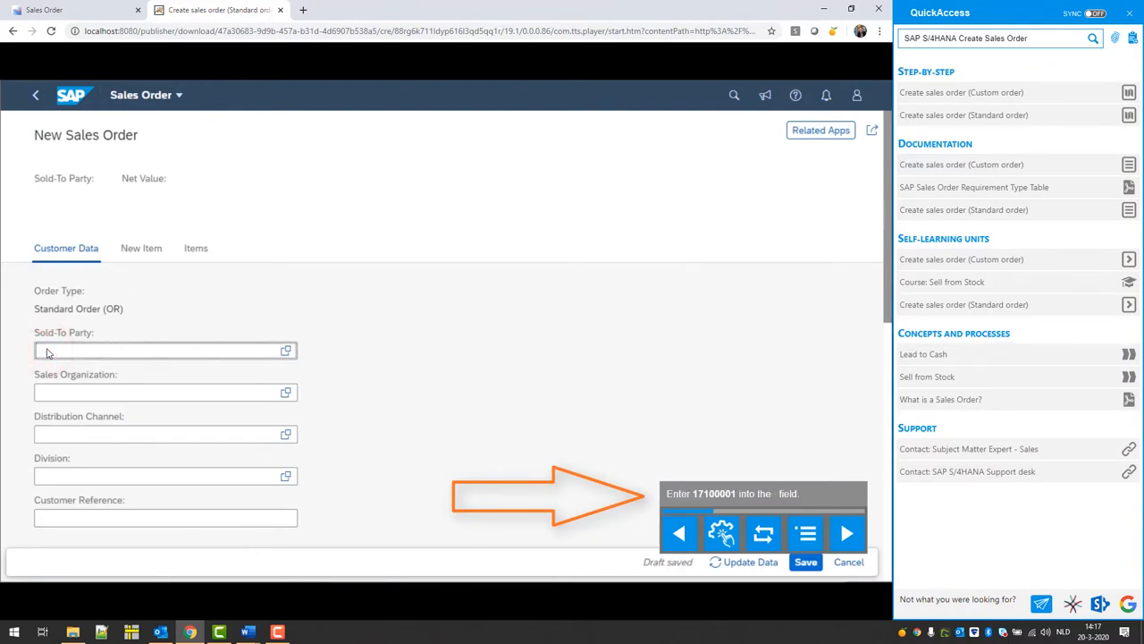
pyautogui.write('1711')
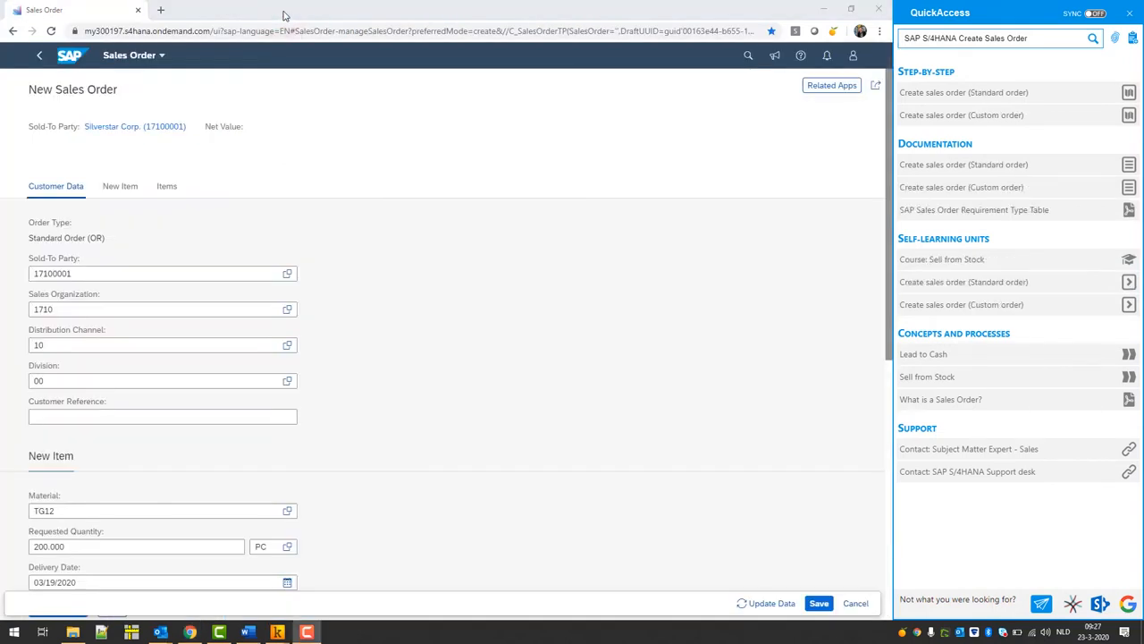
pyautogui.moveTo(658, 279)
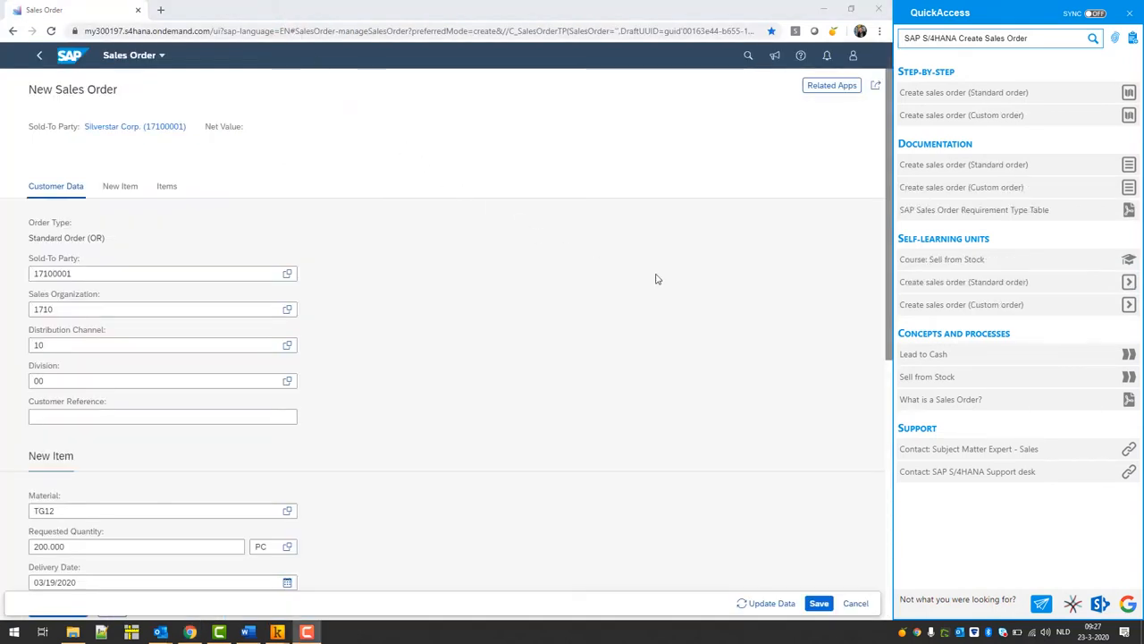
pyautogui.moveTo(1129, 376)
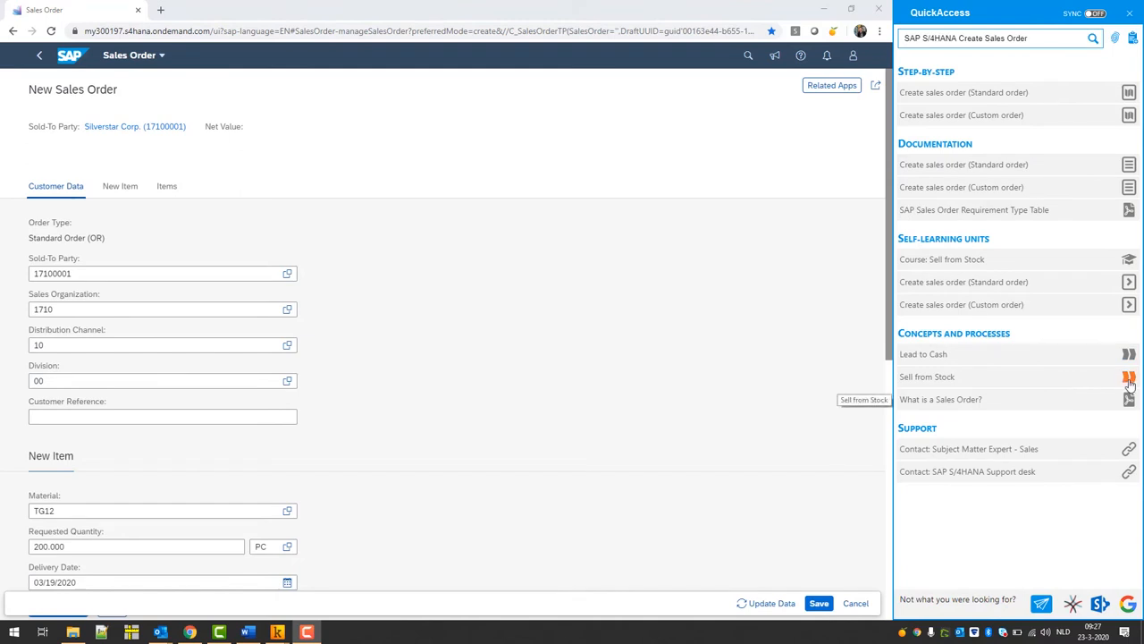
# - View the Sell from Stock process description, close the expert chat and return to the sales order
pyautogui.click(926, 376)
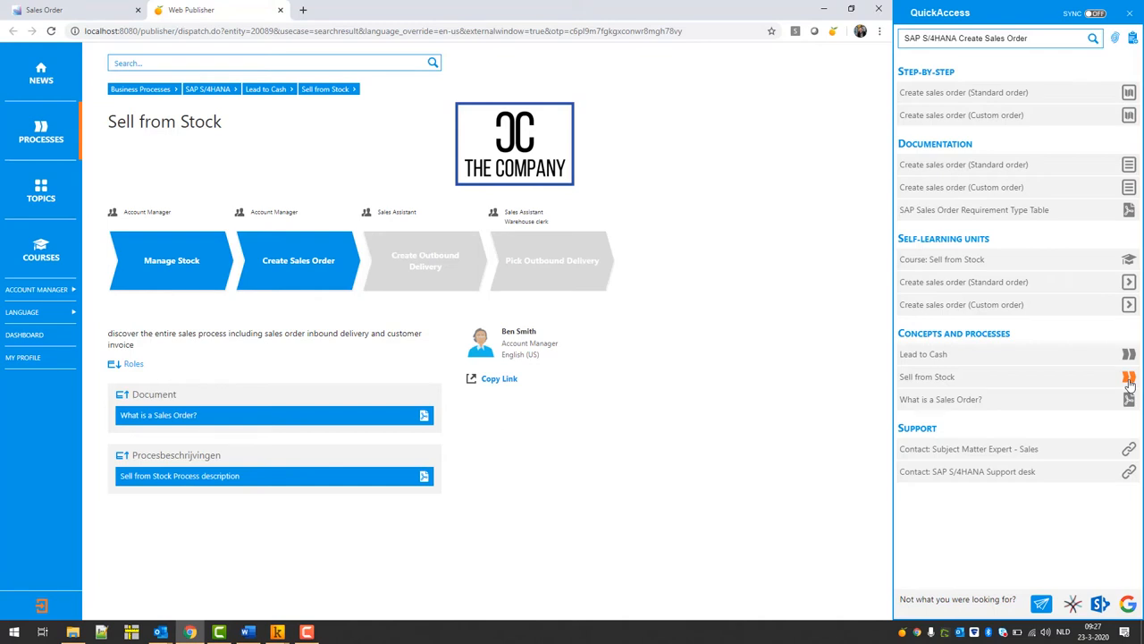
pyautogui.moveTo(1126, 450)
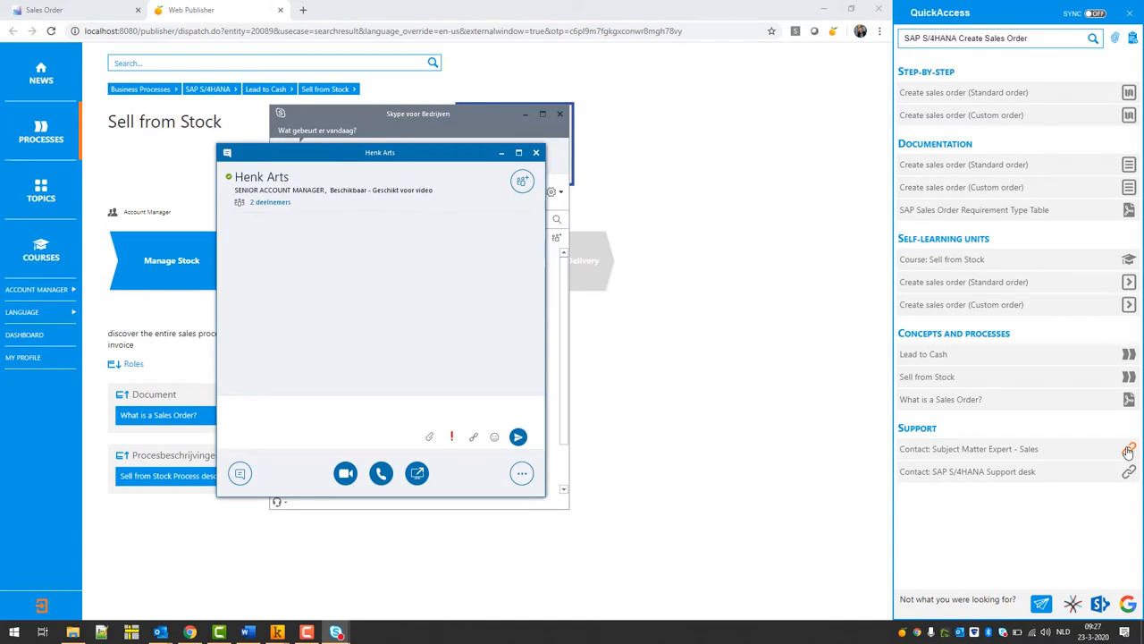
pyautogui.click(358, 408)
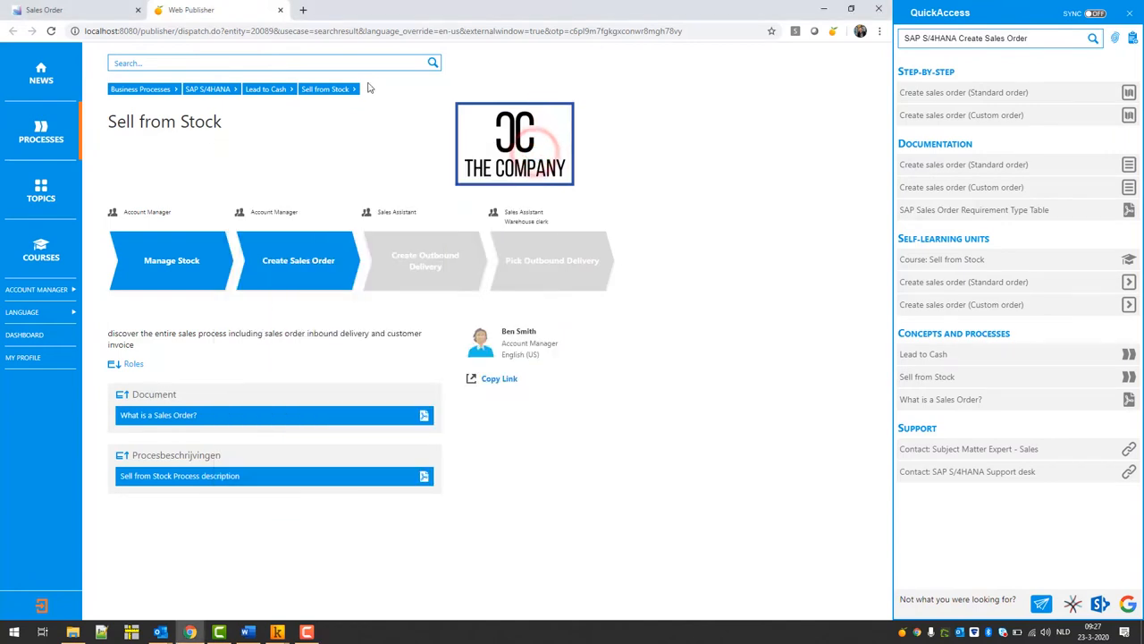
pyautogui.click(297, 261)
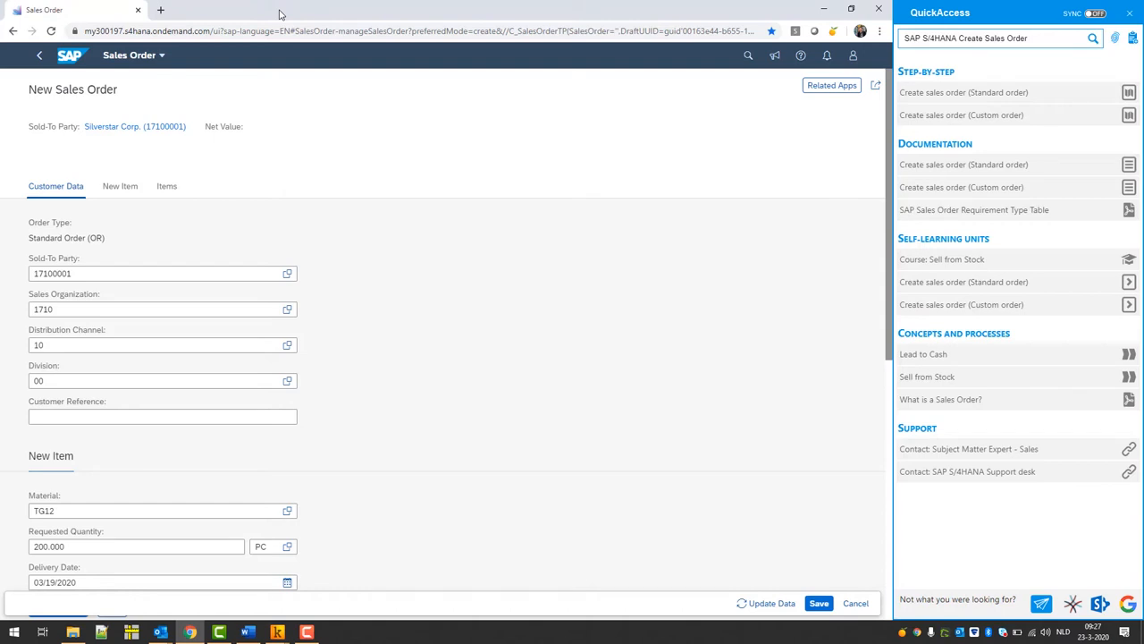
pyautogui.moveTo(751, 73)
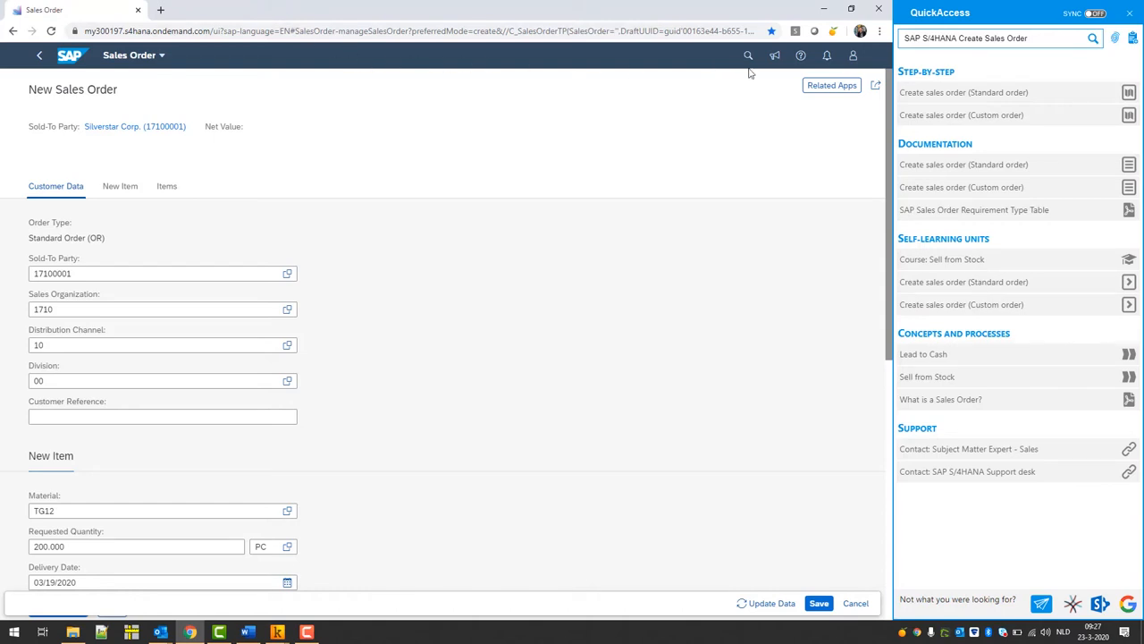
# - Replace the help search text with 'manage stock' and run the search
pyautogui.doubleClick(984, 38)
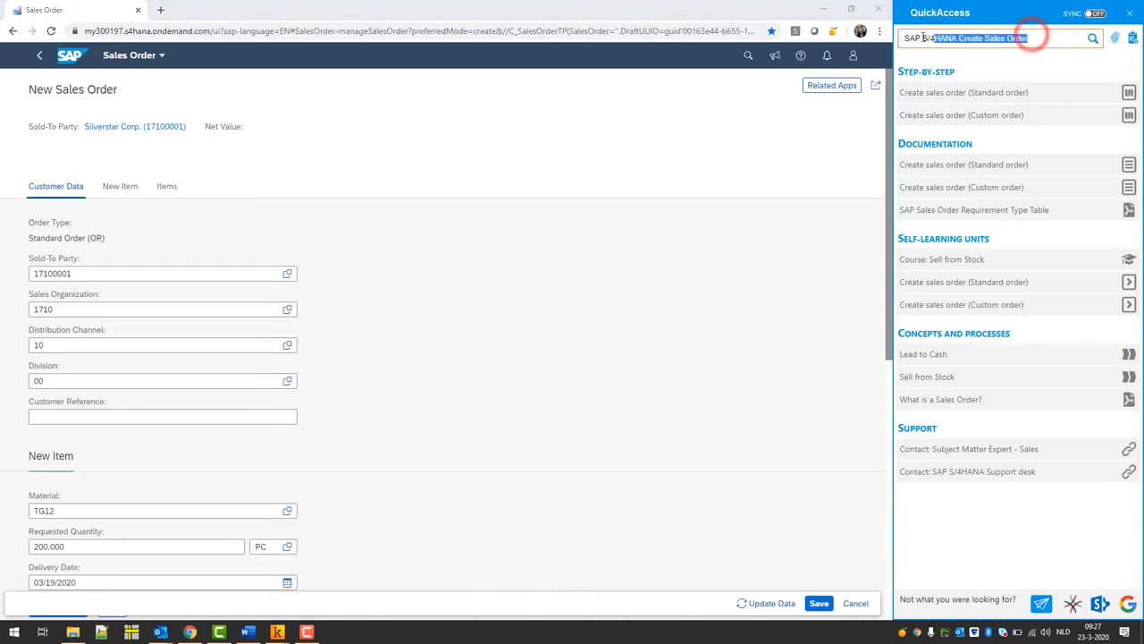
pyautogui.write('manage stock')
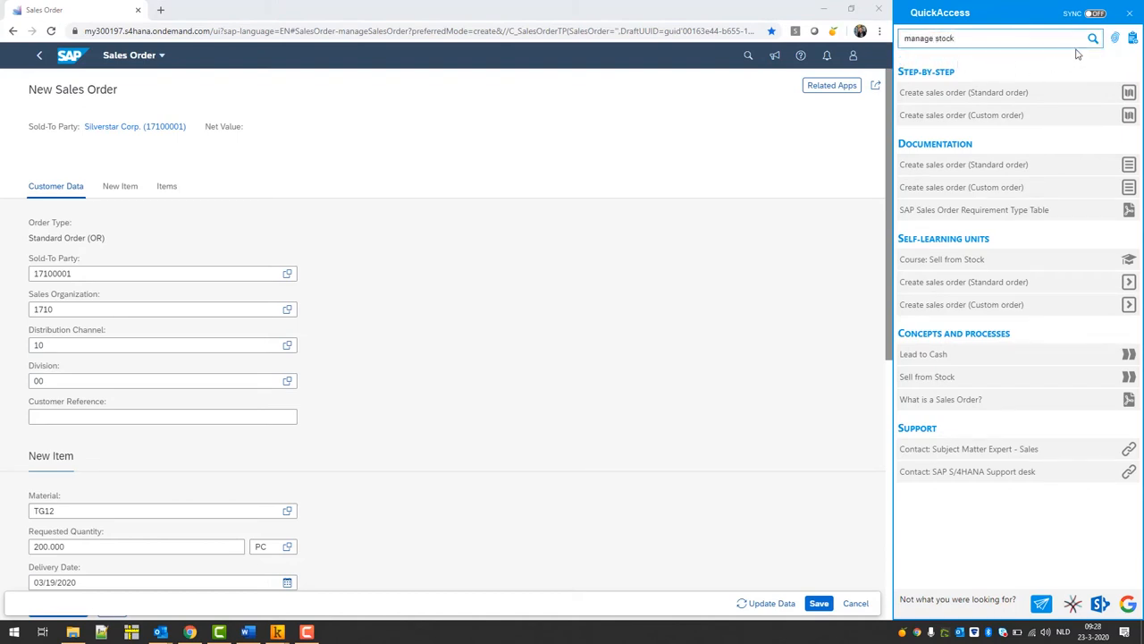
pyautogui.click(1092, 38)
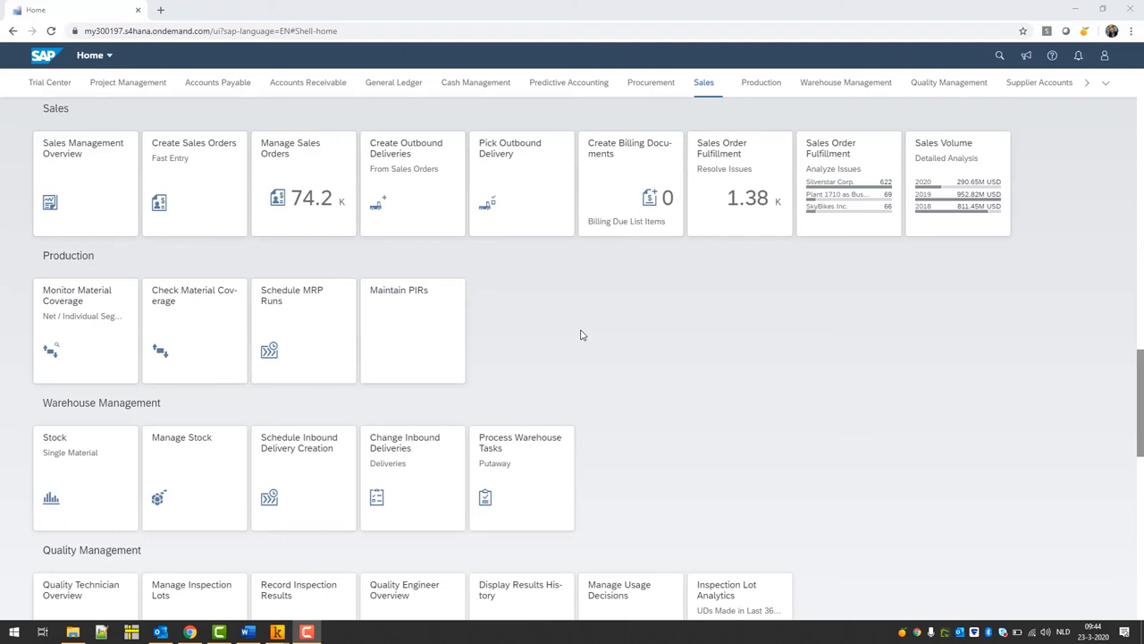
pyautogui.moveTo(215, 154)
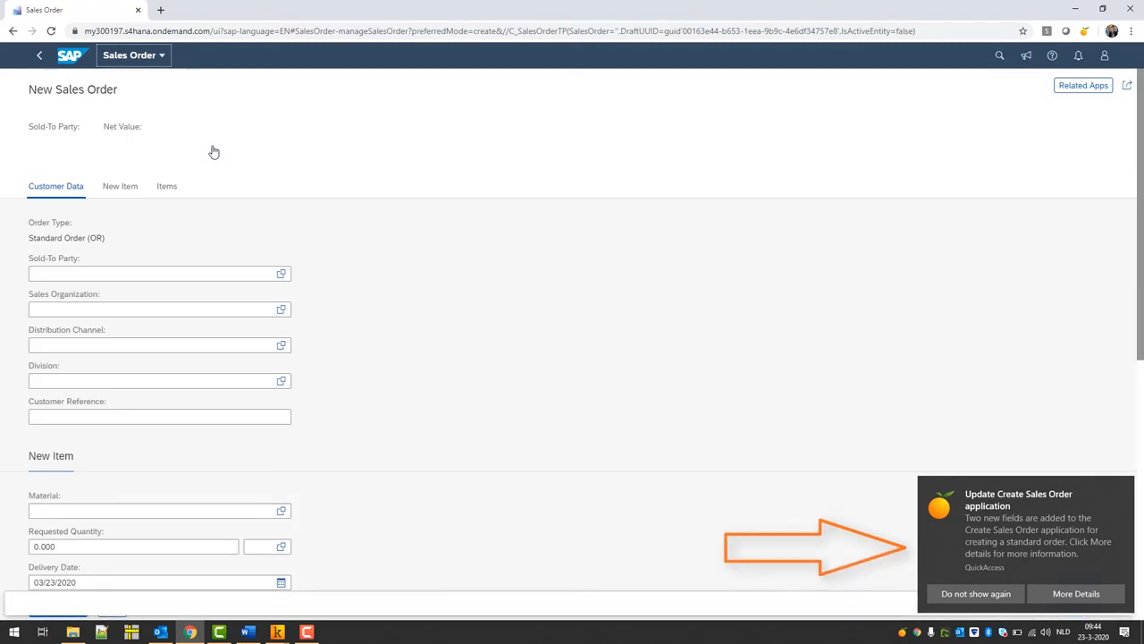
pyautogui.moveTo(919, 597)
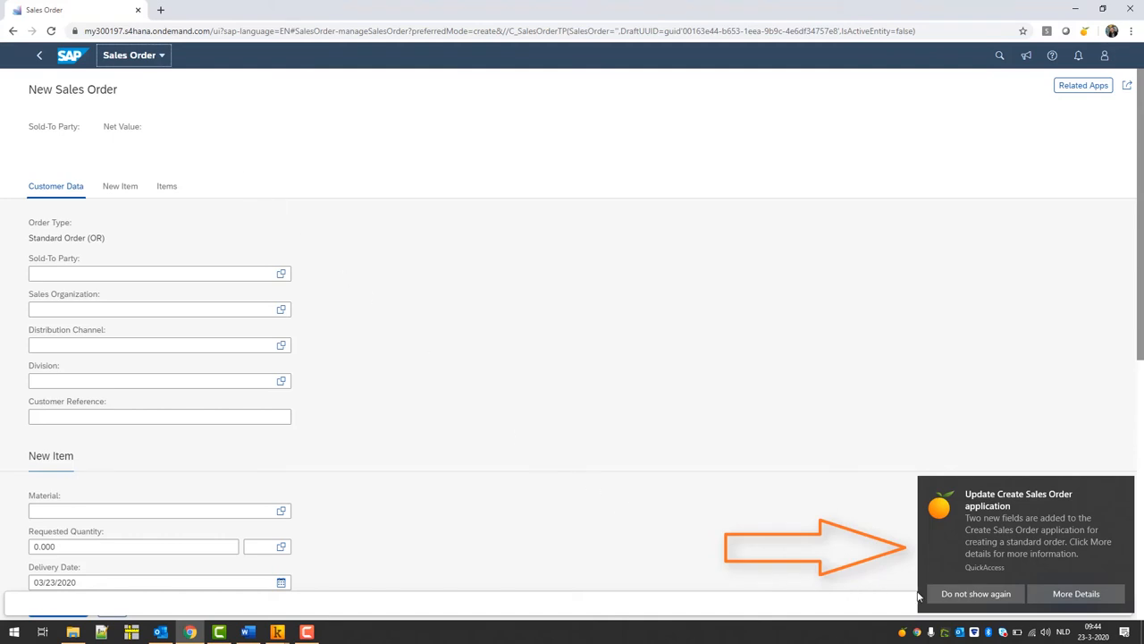
# - Dismiss the 'Update Create Sales Order application' notification on the blank form
pyautogui.click(976, 594)
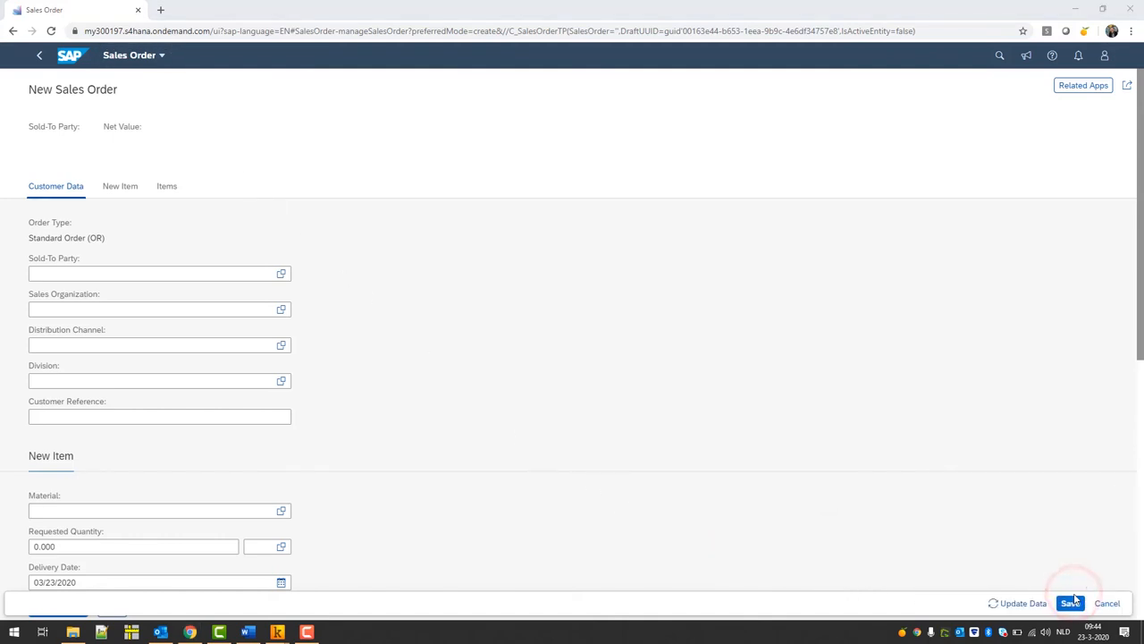